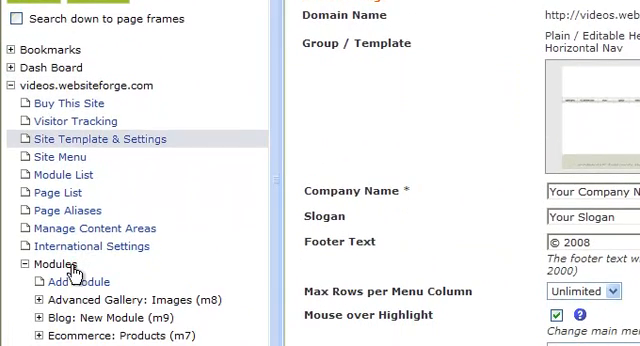
- Open Payment Settings under Modules > Ecommerce: Products in the site tree
scroll(down, 3)
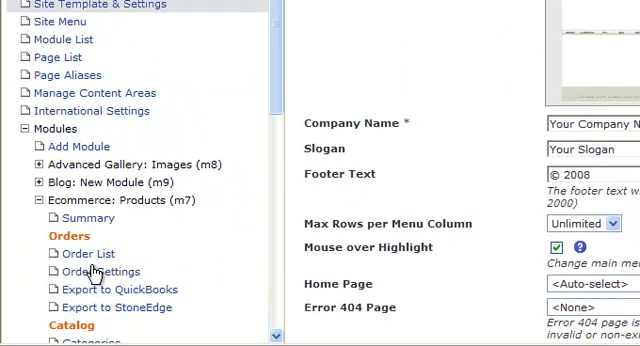
scroll(down, 3)
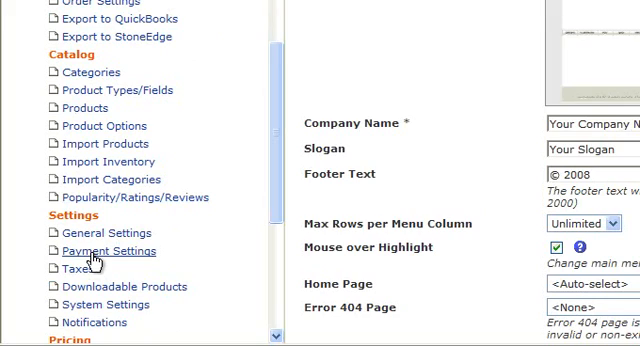
click(108, 251)
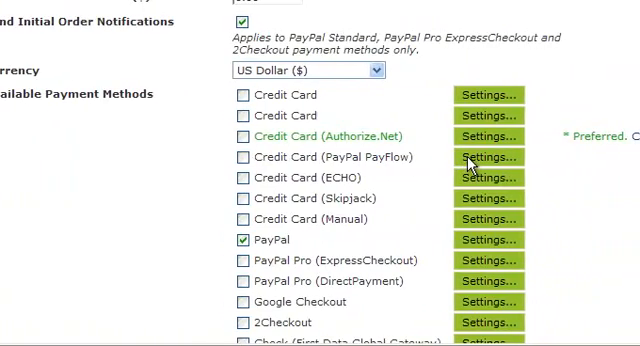
mouse_move(478, 167)
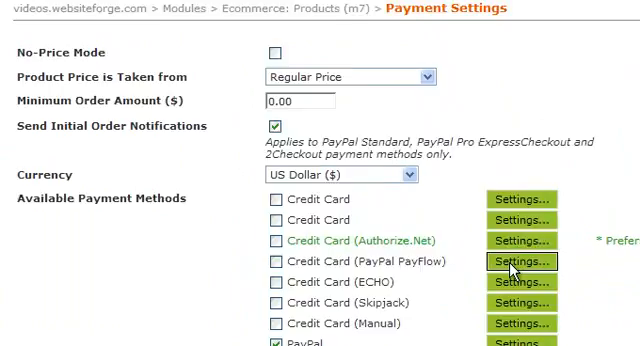
- Open PayPal PayFlow settings, leaving custom label off and availability set to all members
click(520, 263)
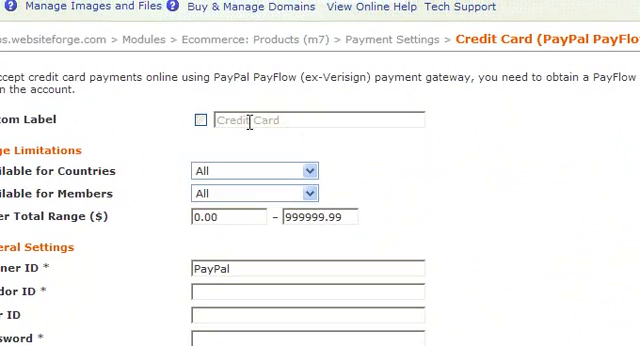
click(198, 120)
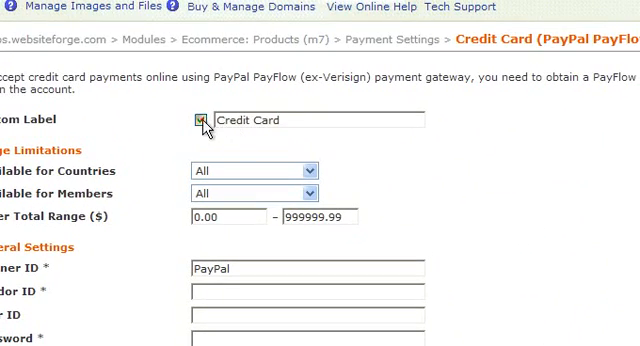
click(199, 120)
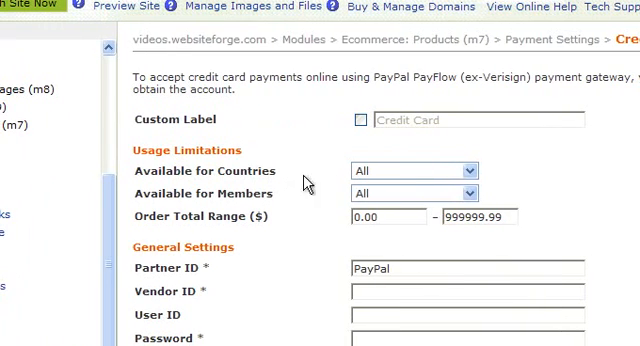
click(465, 168)
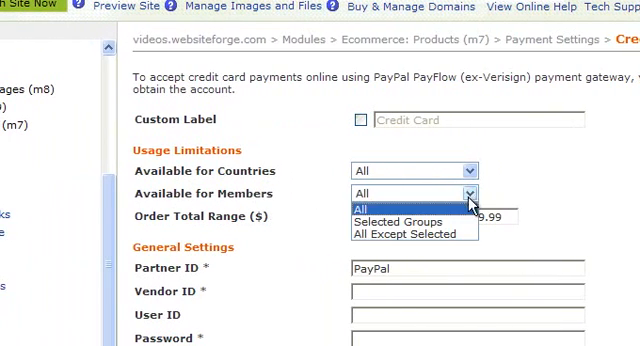
click(380, 198)
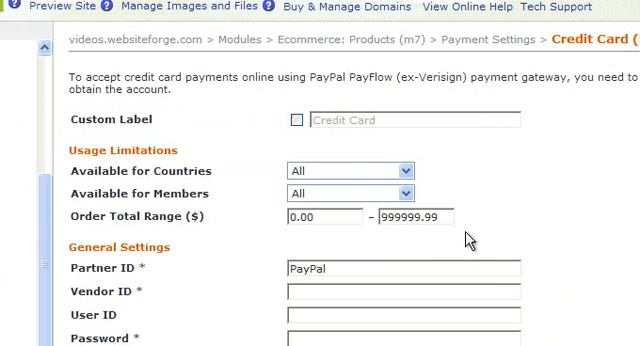
scroll(down, 3)
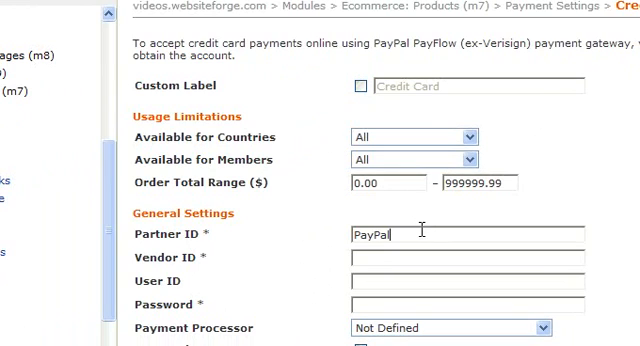
scroll(down, 3)
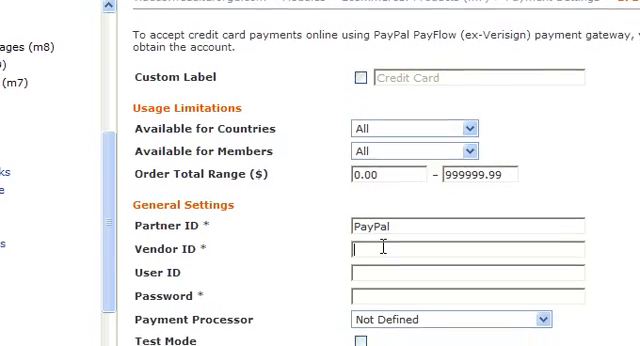
scroll(down, 3)
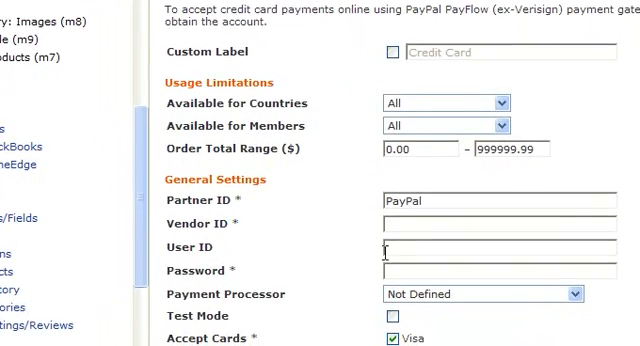
scroll(down, 3)
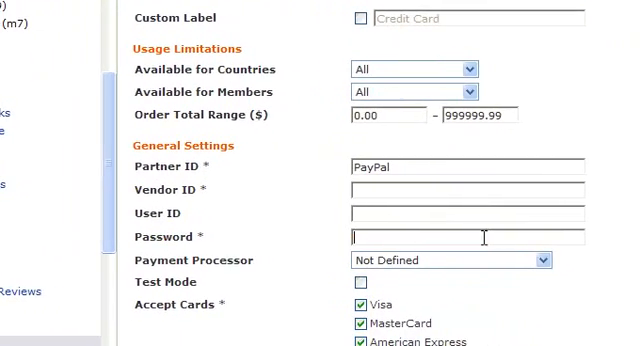
scroll(down, 3)
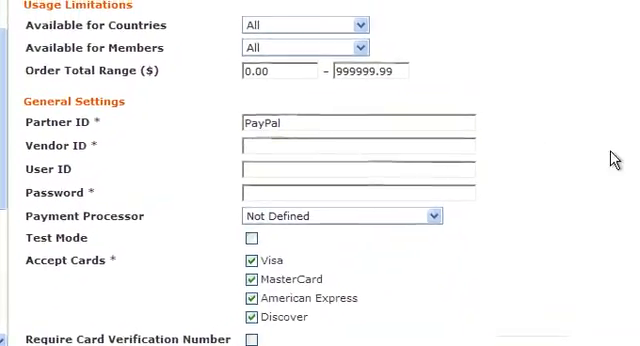
scroll(down, 3)
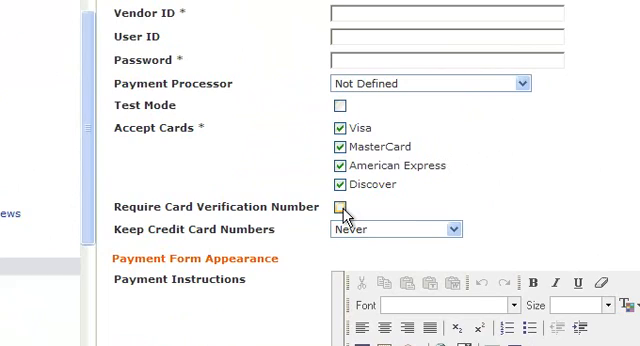
click(340, 207)
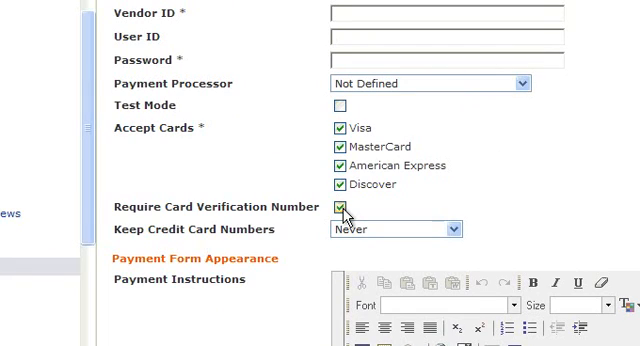
click(340, 207)
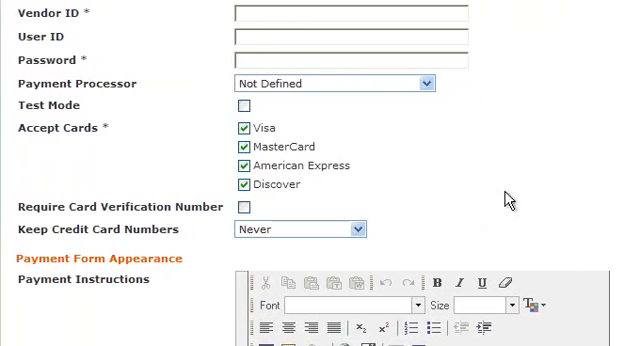
- Type 'Enter speciaL INSTRUCTONS HERE' into the Payment Instructions editor
scroll(down, 3)
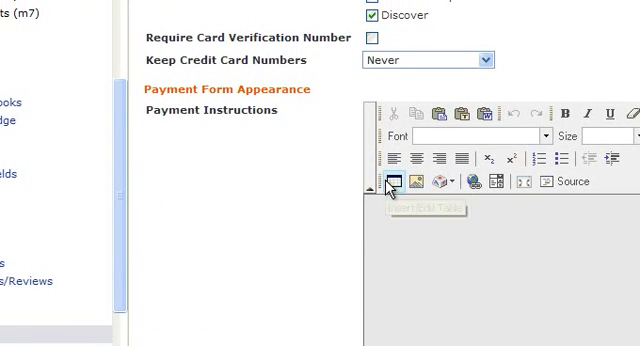
mouse_move(397, 181)
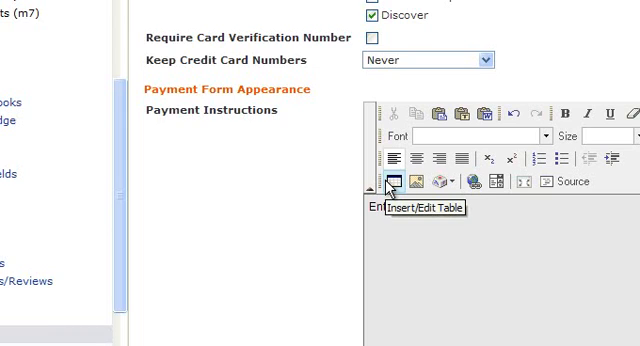
text(RUCTONS HERE)
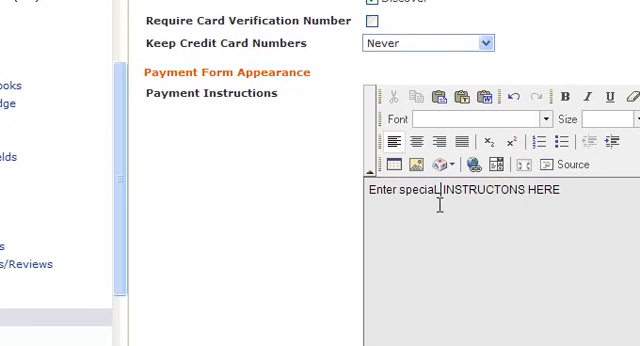
scroll(down, 3)
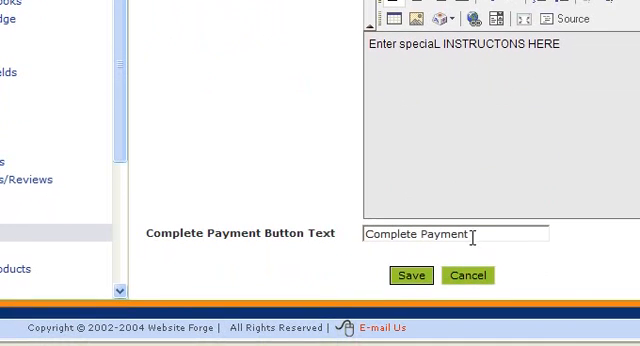
text(nOW)
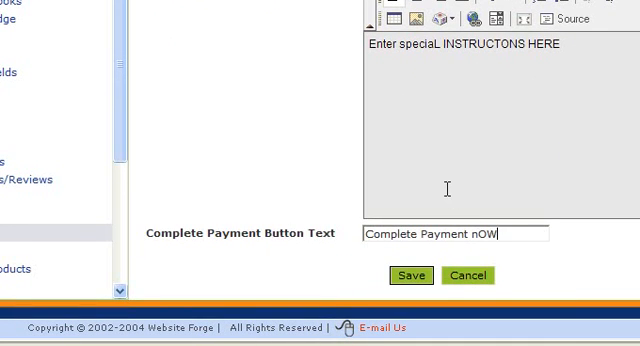
key(BackSpace)
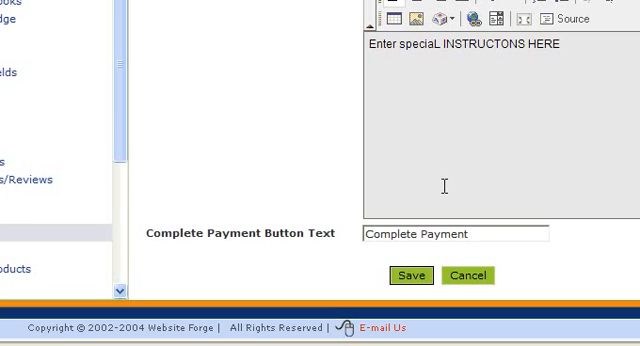